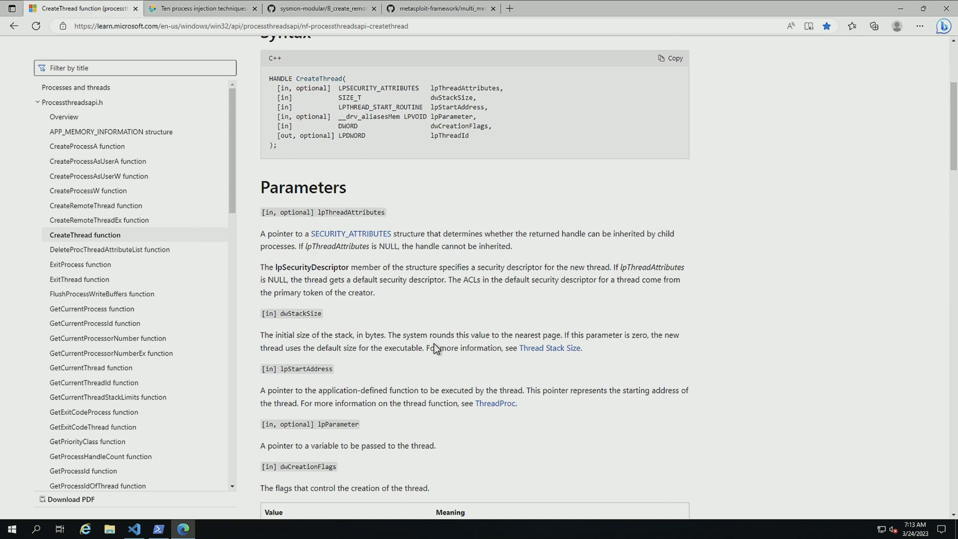
# - Switch from the CreateThread docs to the sysmon-modular 8_create_remote_thread GitHub folder
pyautogui.click(319, 8)
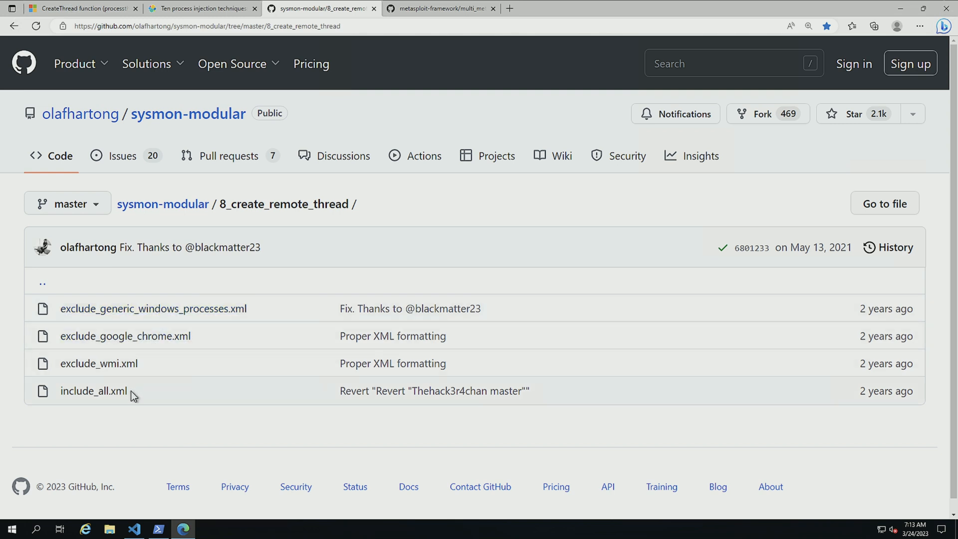
# - View the exclude_generic_windows_processes.xml CreateRemoteThread exclusion rules
pyautogui.click(152, 308)
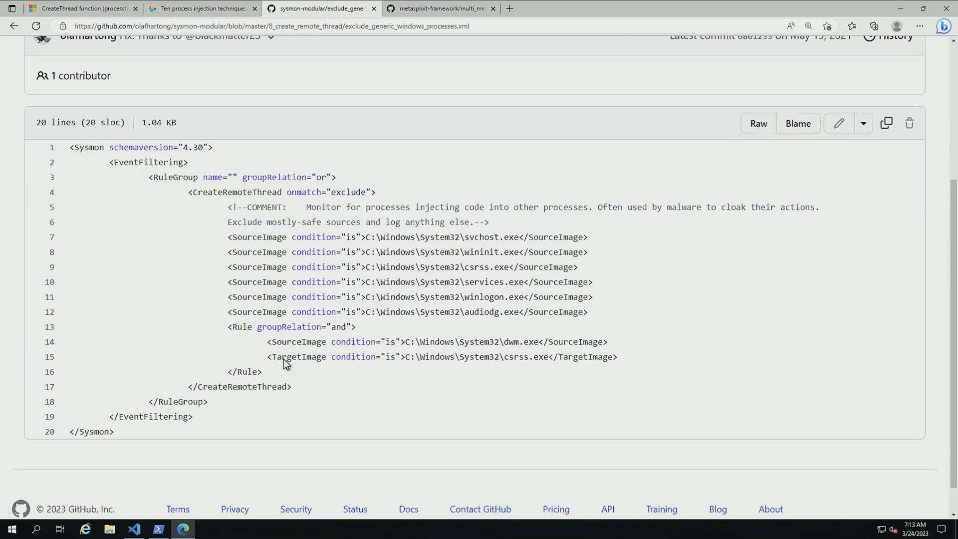
pyautogui.click(159, 529)
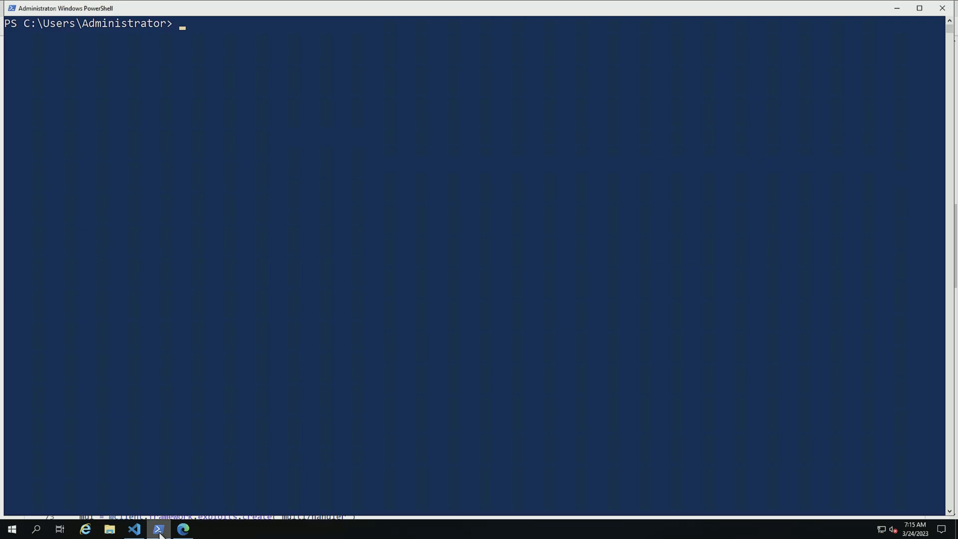
# - Run Get-SysmonCreateRemoteThreadEvent and pipe it to select unique sourceimage,targetimage pairs
pyautogui.press('Return')
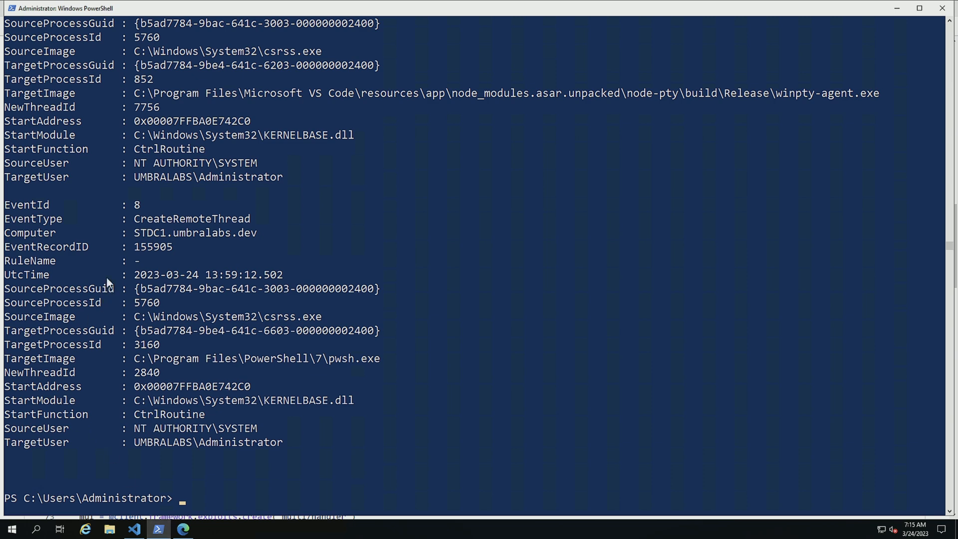
pyautogui.moveTo(12, 340)
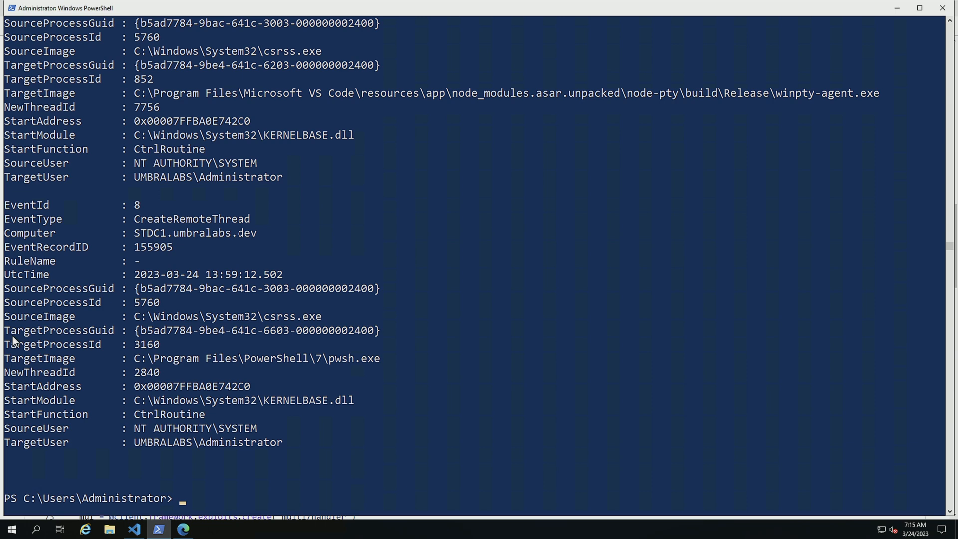
pyautogui.write('Get-SysmonCreateRemoteThreadEvent | select sourceimage,targetimage -Unique | ConvertTo-SysmonRule | s')
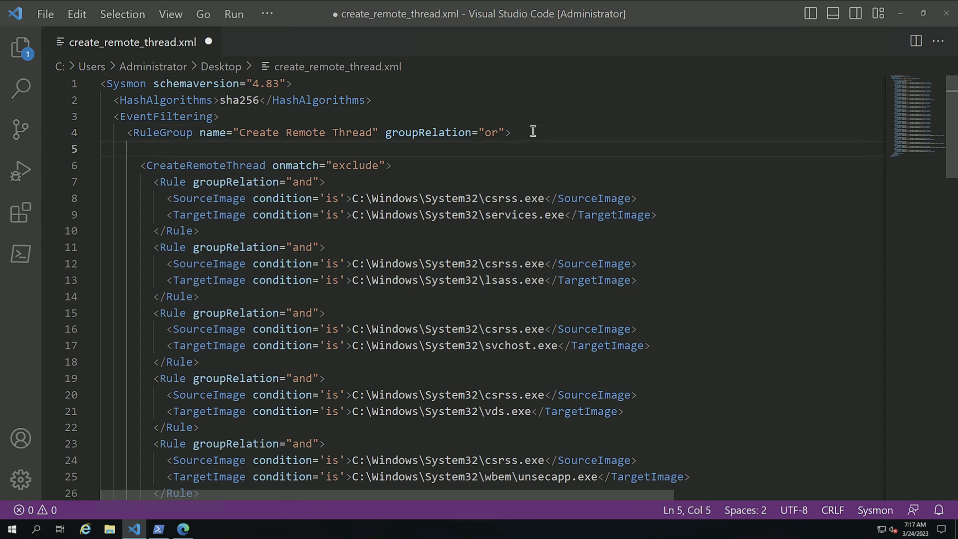
# - Begin typing the SourceImage condition value 'sta' in the CreateRemoteThread include rule
pyautogui.write('sta"></SourceImage>')
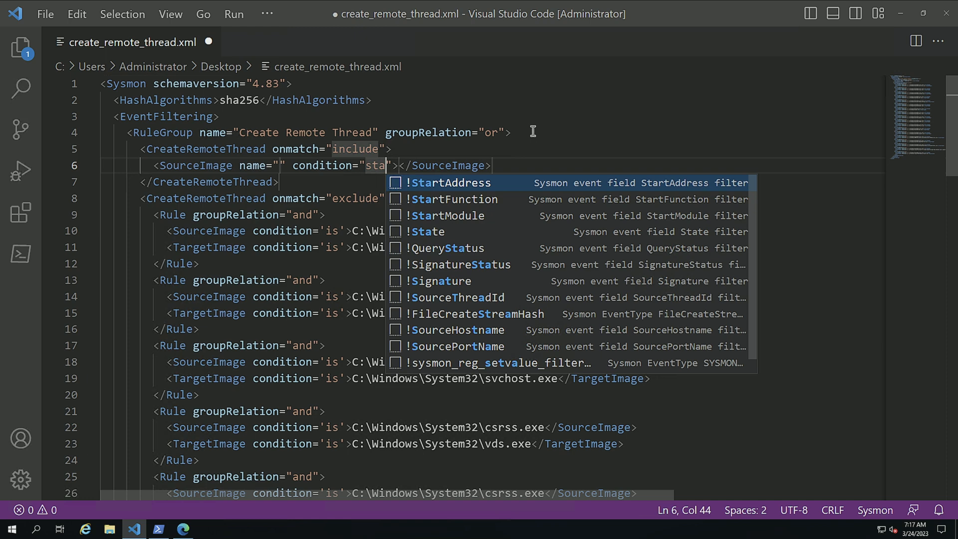